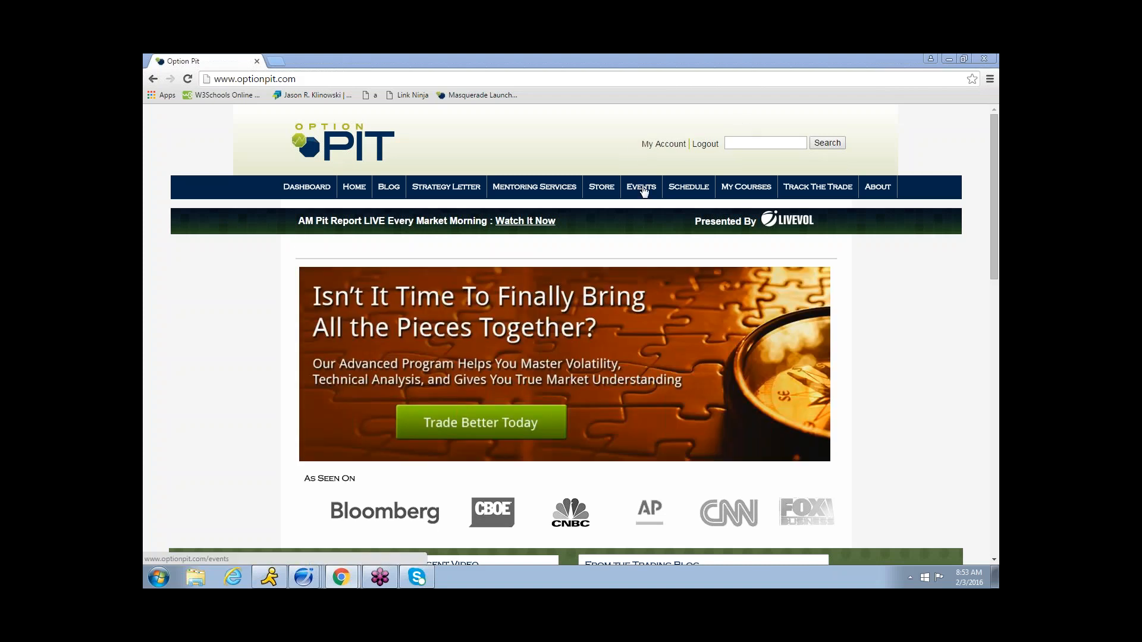
# Step: Load the Option Pit Events & Articles page from the EVENTS navigation link
pyautogui.click(640, 187)
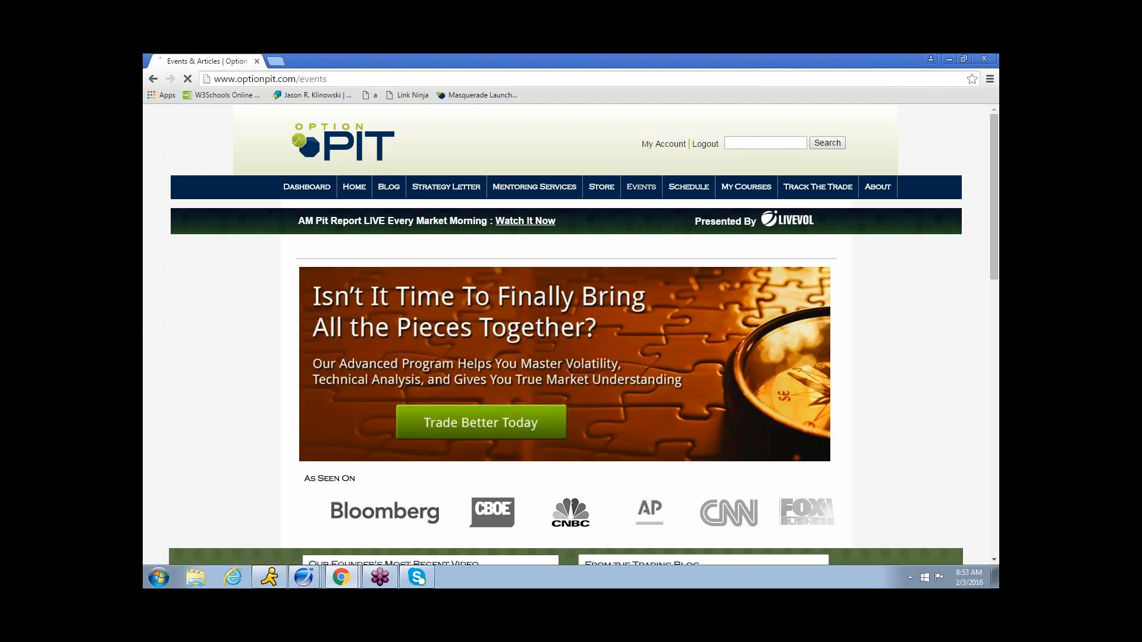
pyautogui.click(641, 187)
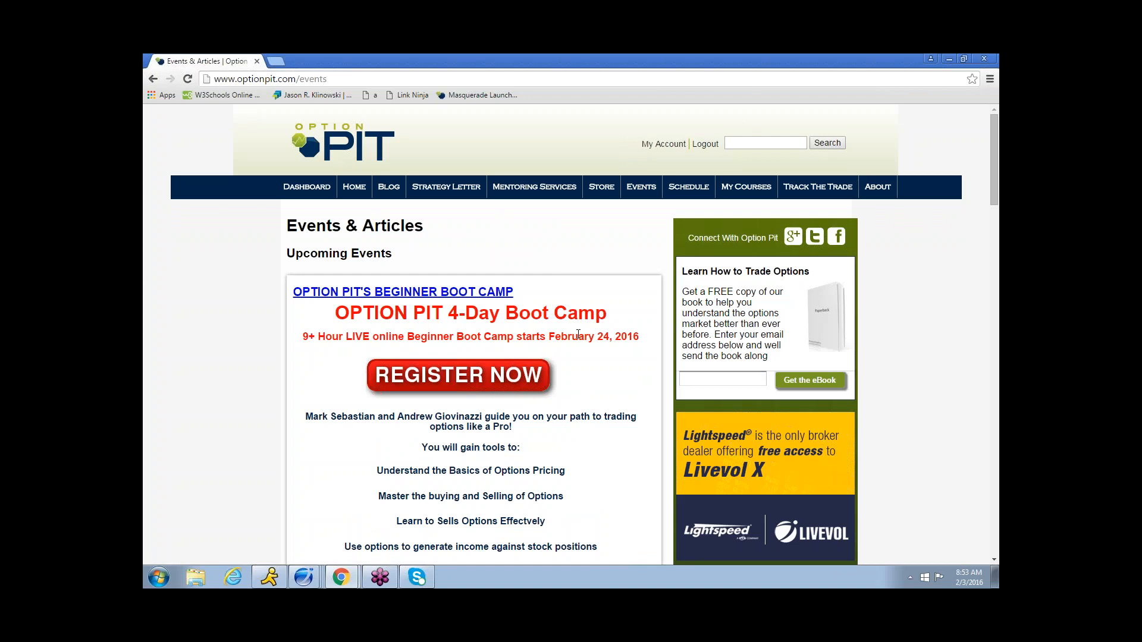
pyautogui.moveTo(569, 343)
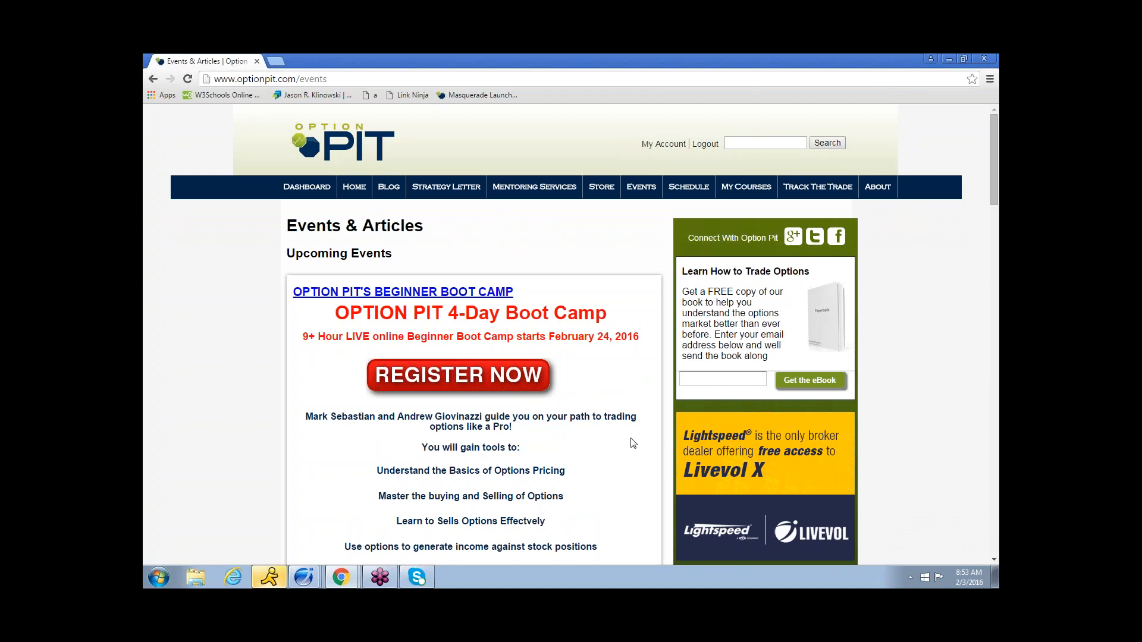
pyautogui.moveTo(508, 58)
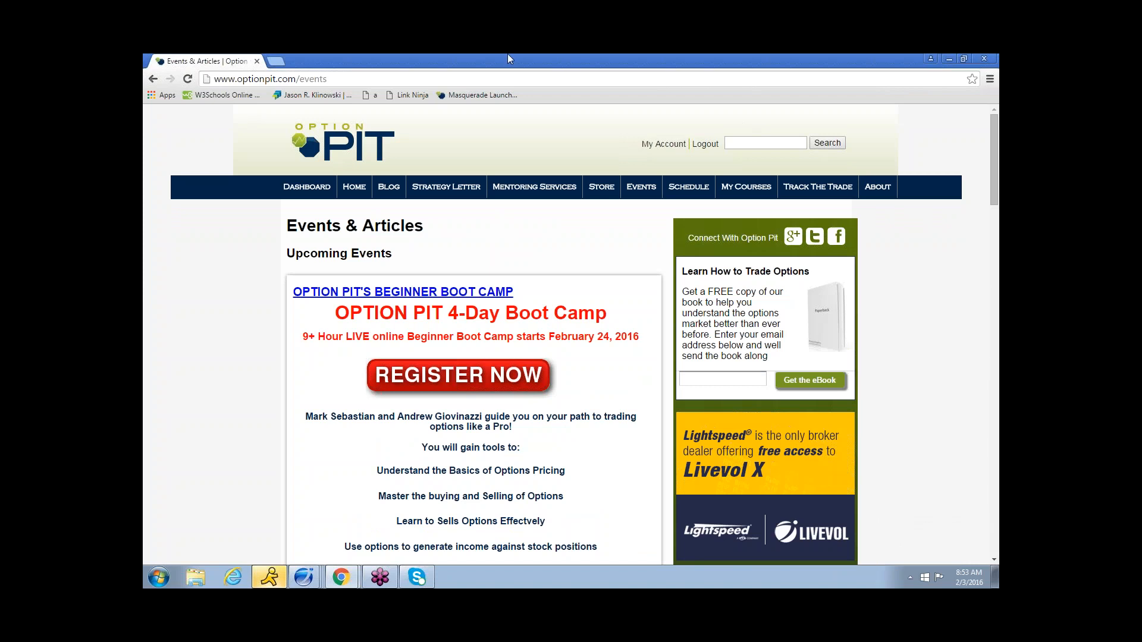
pyautogui.moveTo(524, 143)
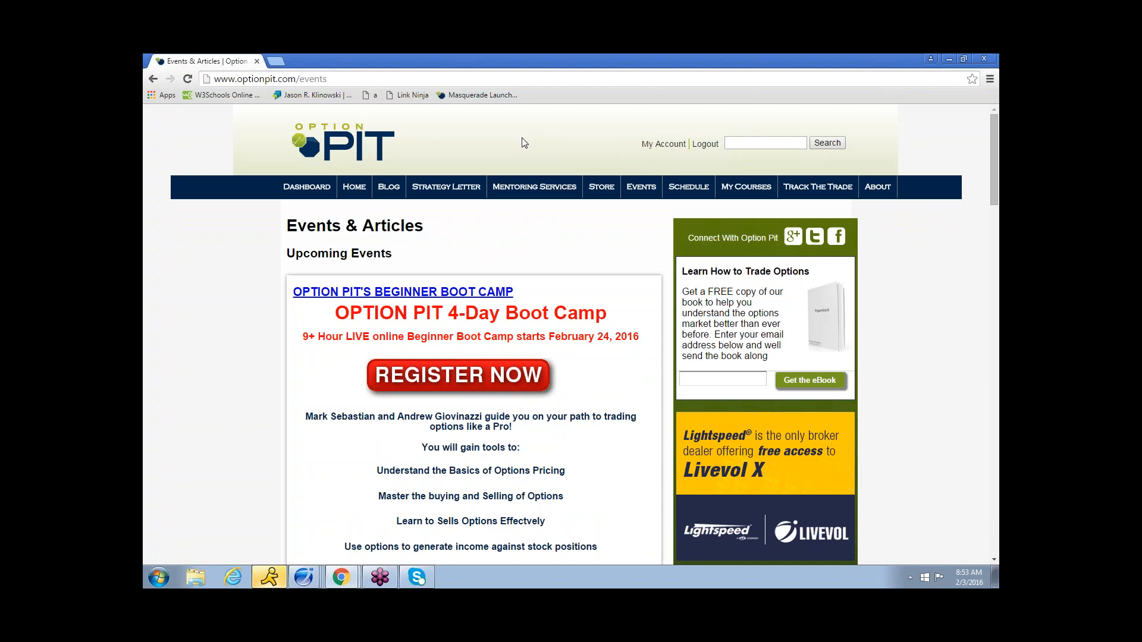
pyautogui.moveTo(534, 186)
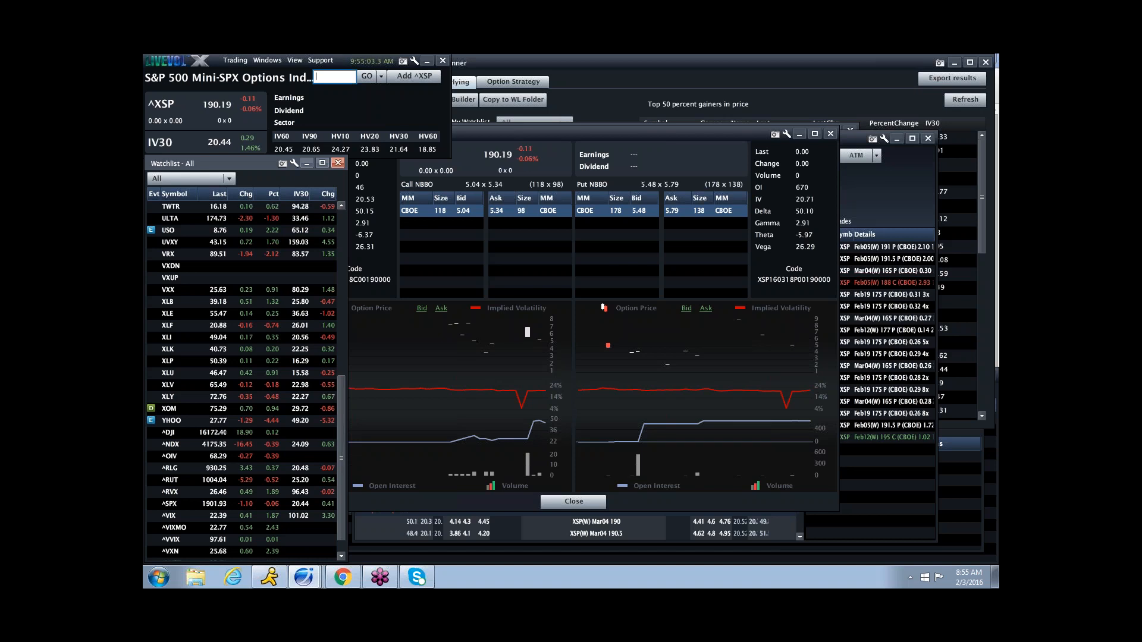
pyautogui.moveTo(247, 515)
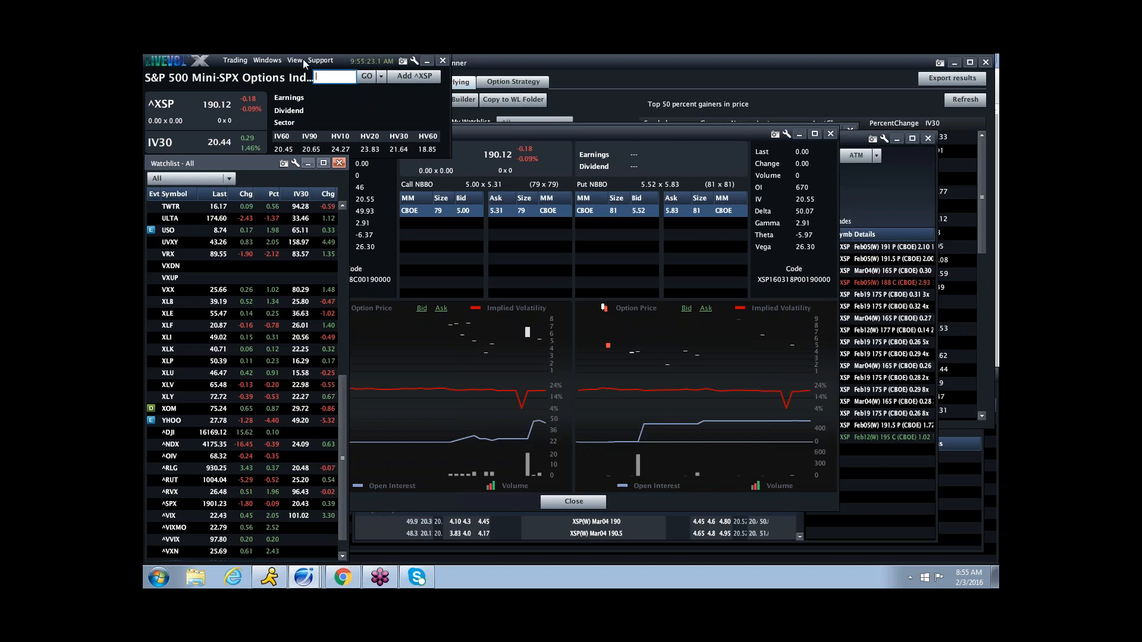
# Step: Enter IEF in the symbol box after checking the list of open windows
pyautogui.click(266, 59)
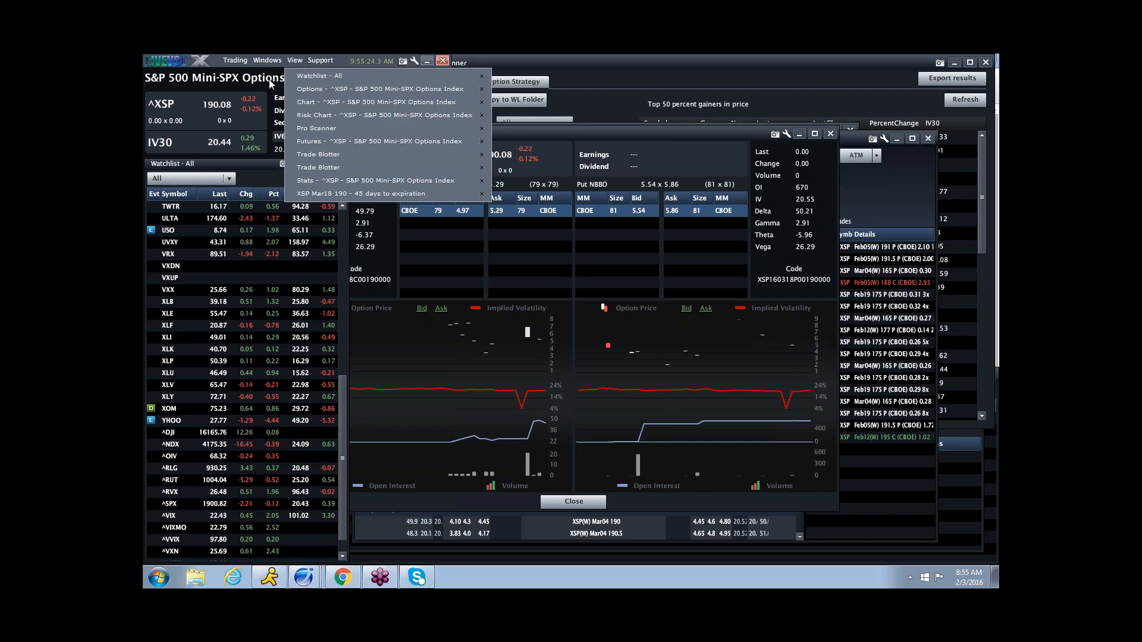
pyautogui.click(334, 76)
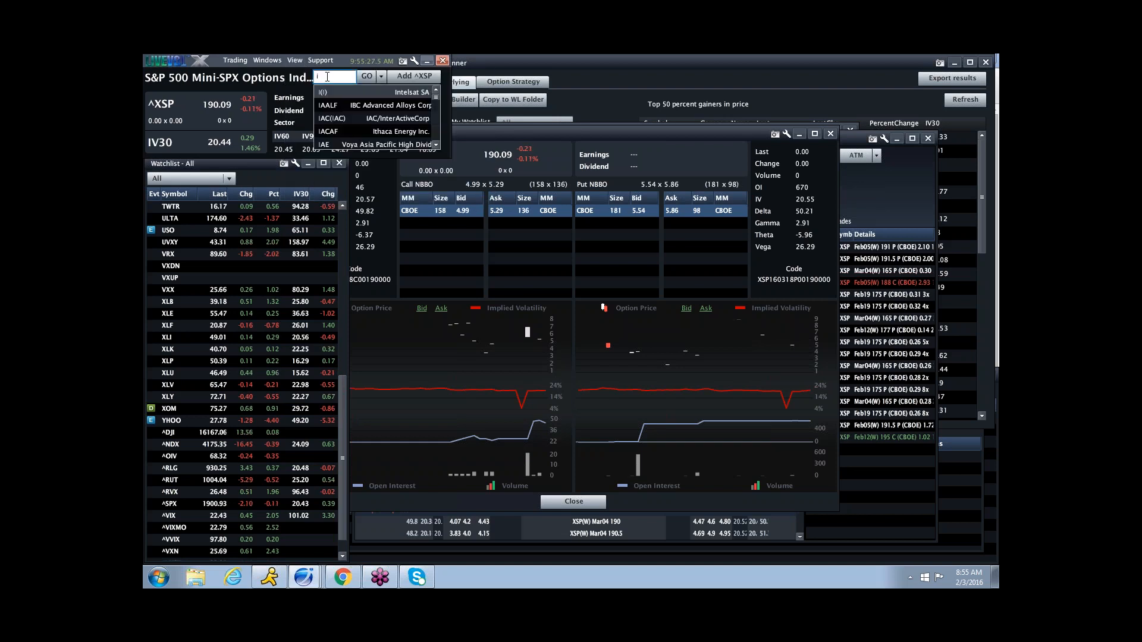
pyautogui.write('ief')
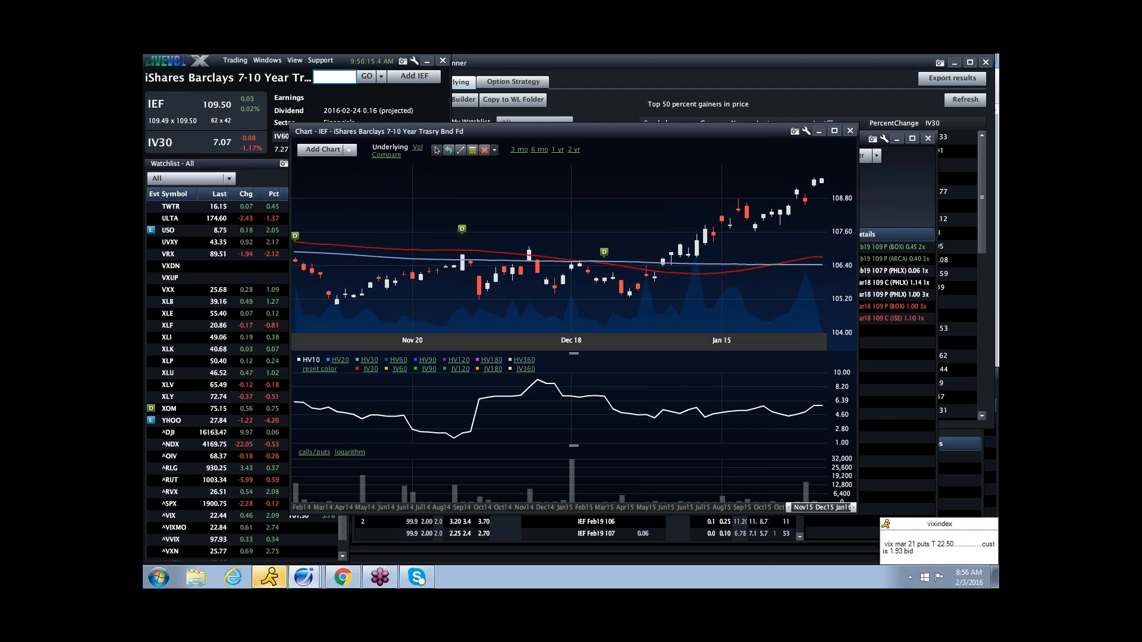
pyautogui.moveTo(689, 264)
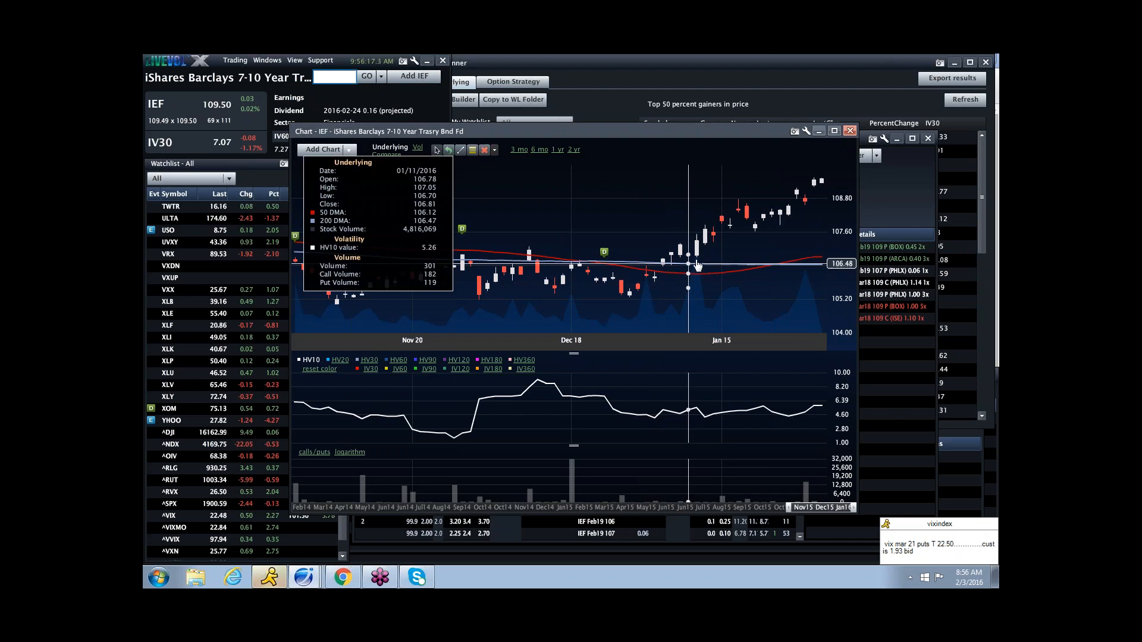
pyautogui.moveTo(961, 251)
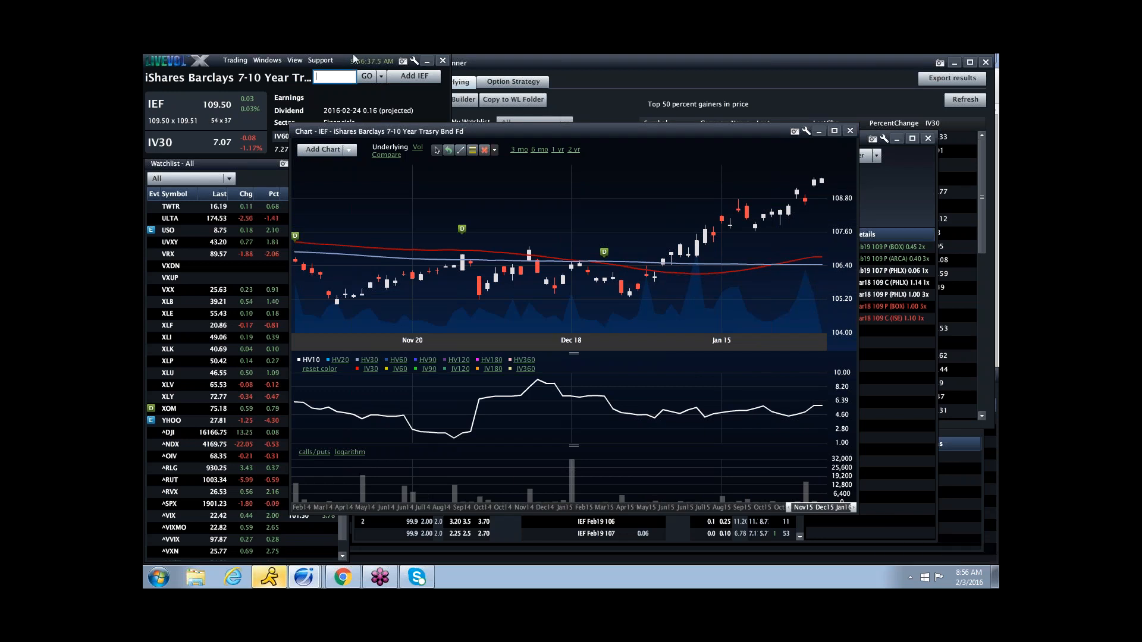
# Step: Bring up the list of windows tied to the loaded IEF chart
pyautogui.click(267, 59)
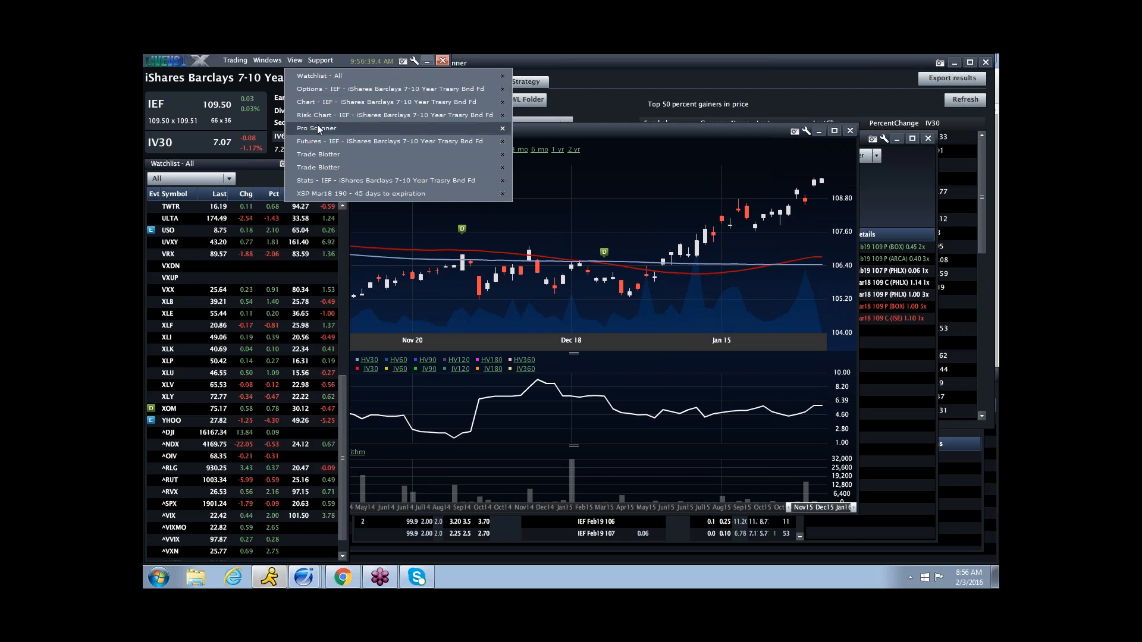
# Step: Bring up the Futures window and begin entering VIX as the symbol
pyautogui.click(329, 140)
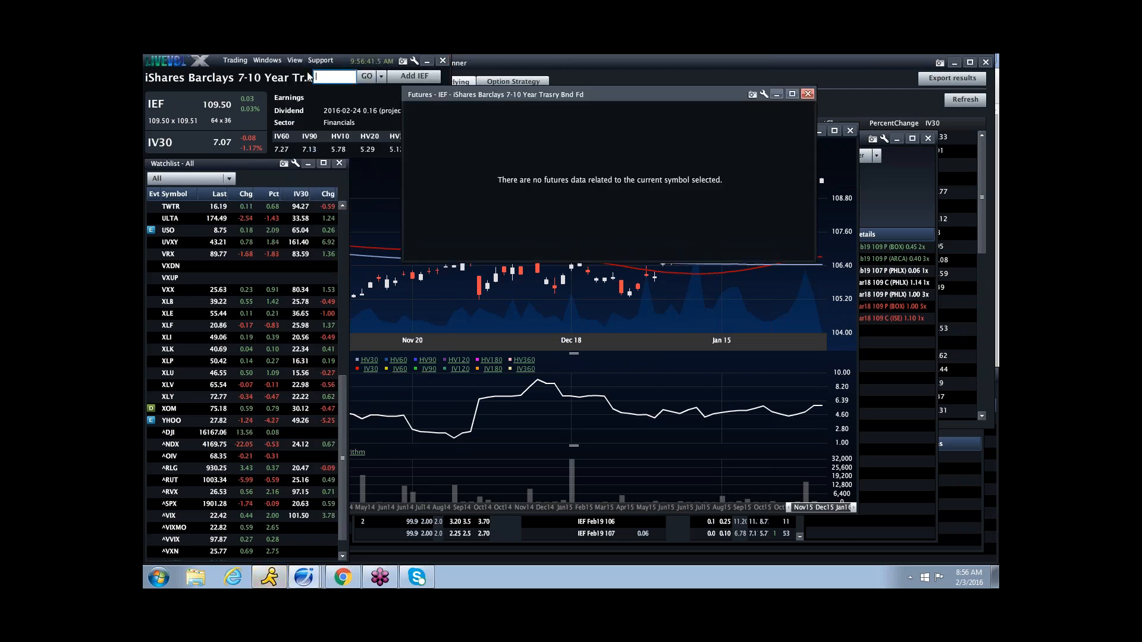
pyautogui.write('V')
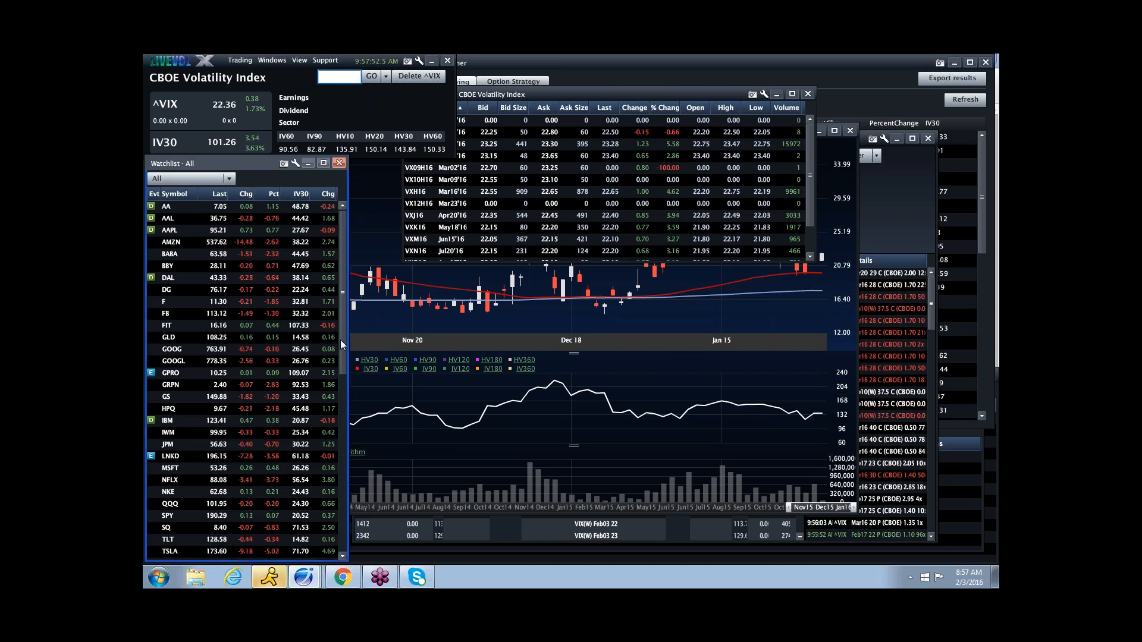
pyautogui.scroll(-3)
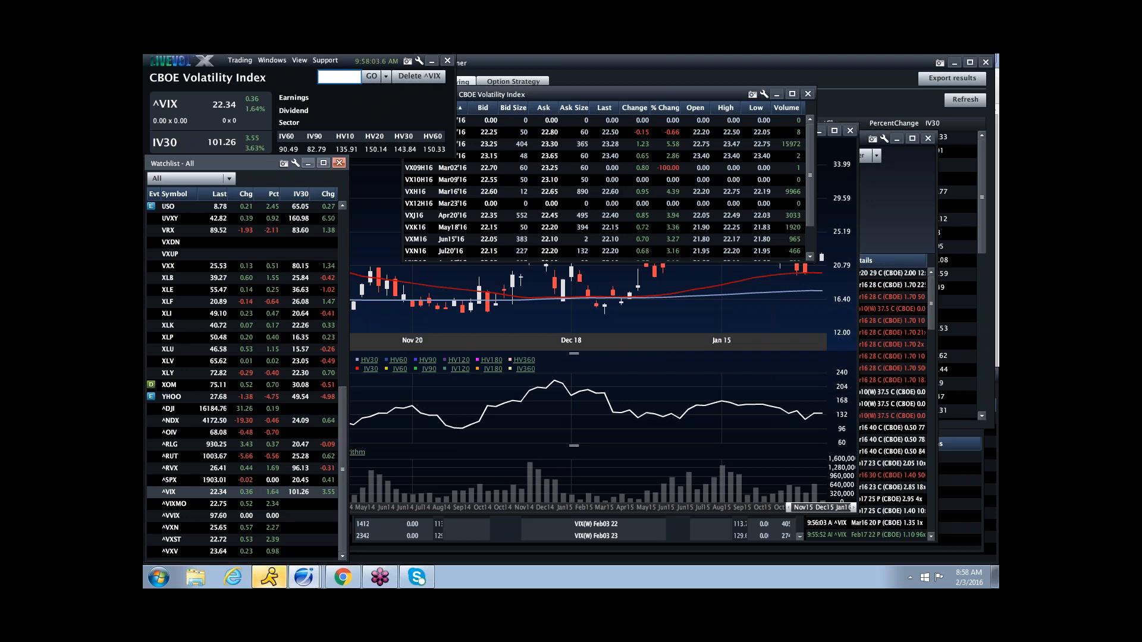
# Step: Enter the USO symbol to load its chart and HV10 volatility pane
pyautogui.write('ua')
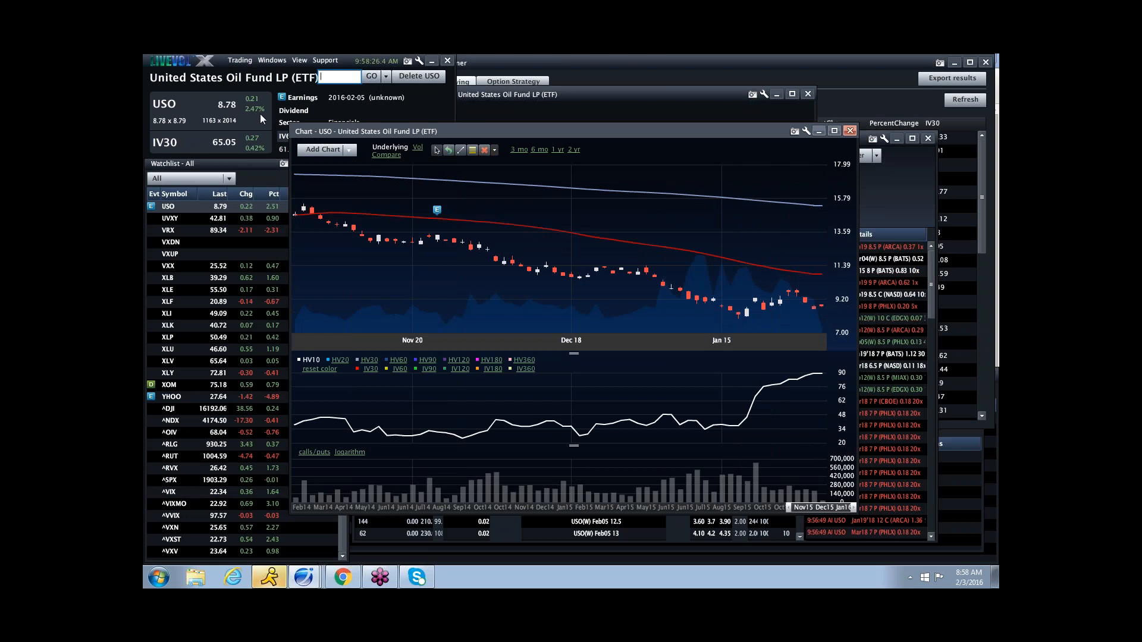
pyautogui.moveTo(226, 93)
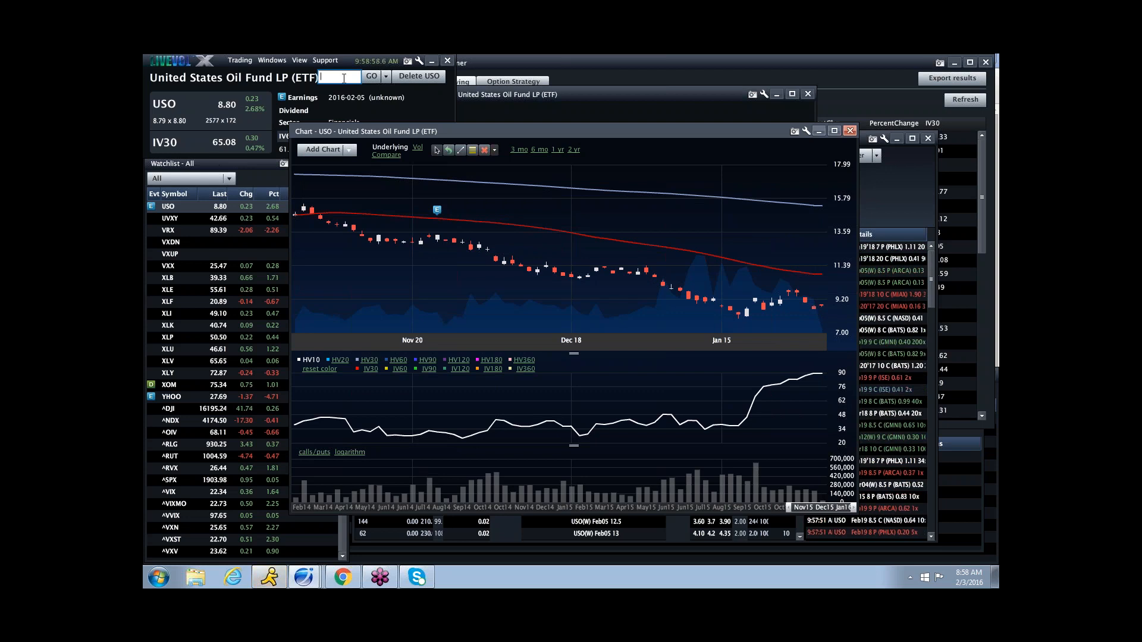
# Step: Enter SPX to load the S&P 500 Index chart with volatility and volume panes
pyautogui.write('spx')
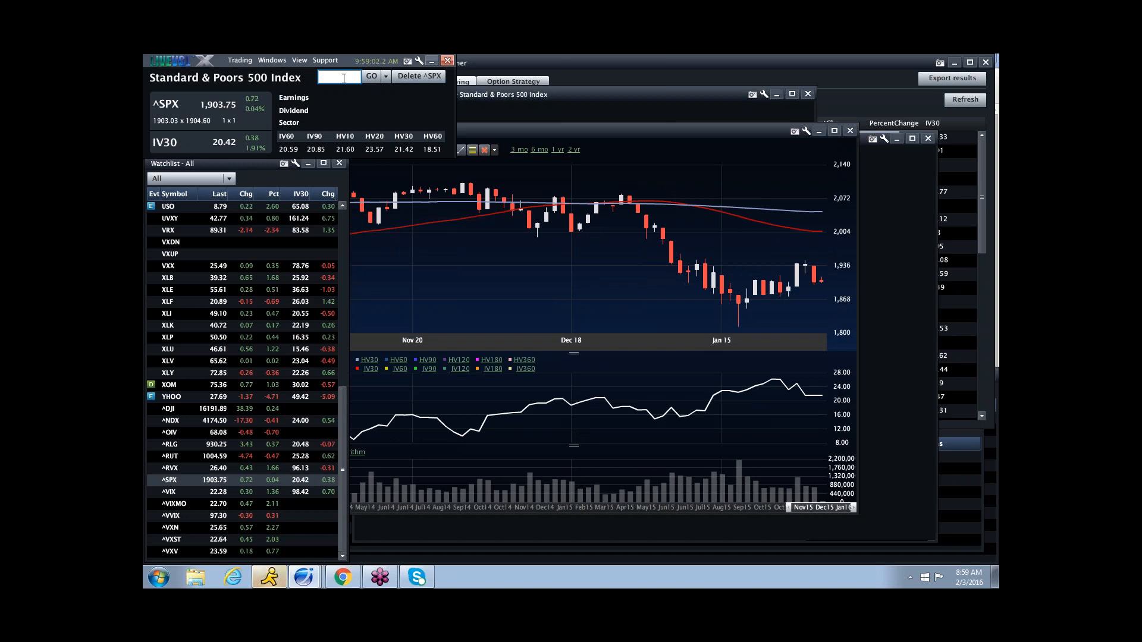
pyautogui.moveTo(754, 307)
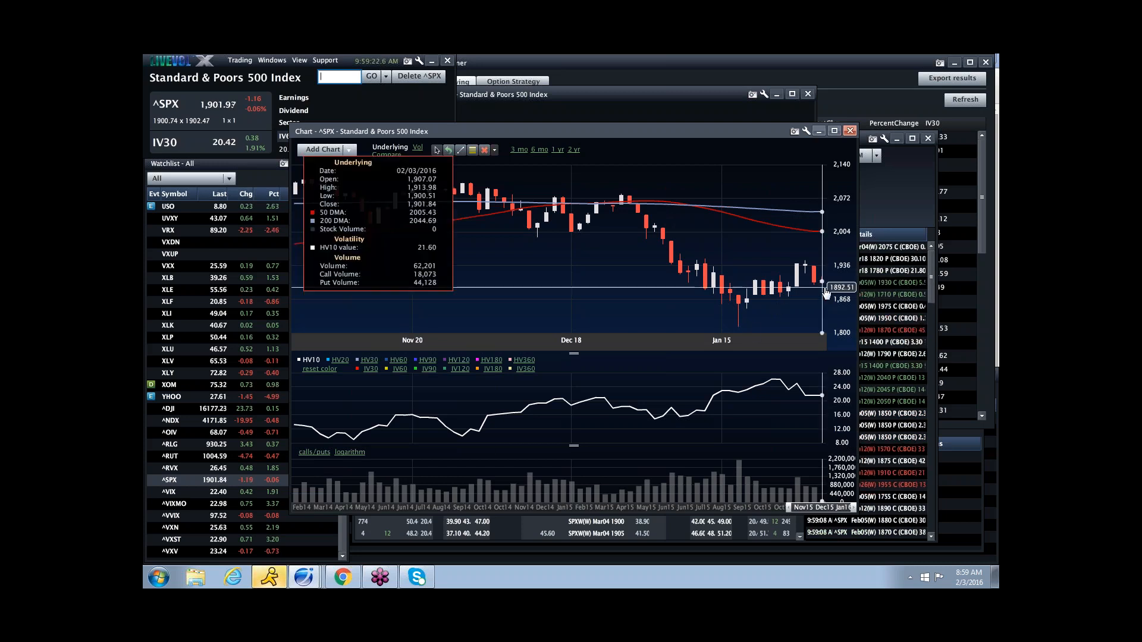
pyautogui.moveTo(921, 209)
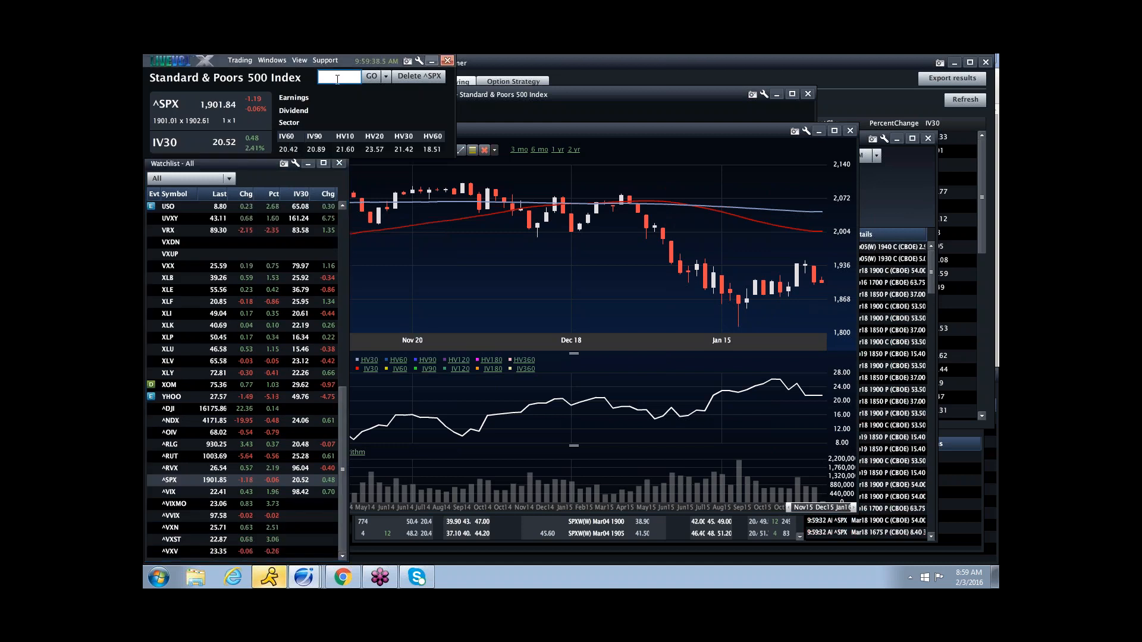
# Step: Switch the quote and charts to TLT, chosen from the matching symbols
pyautogui.write('tlt')
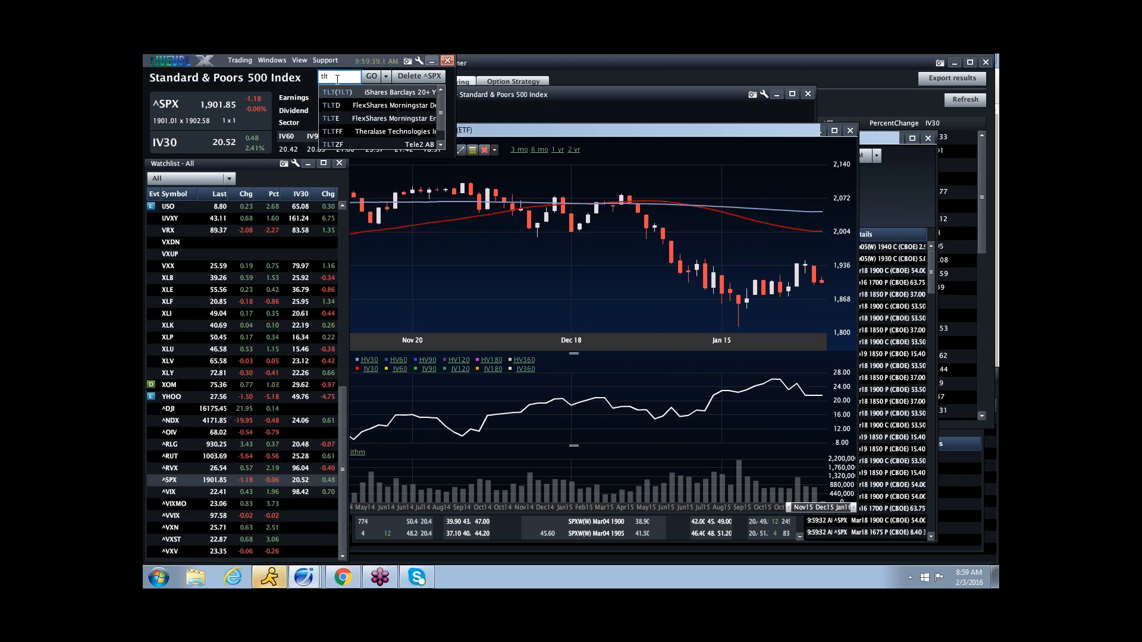
pyautogui.click(337, 92)
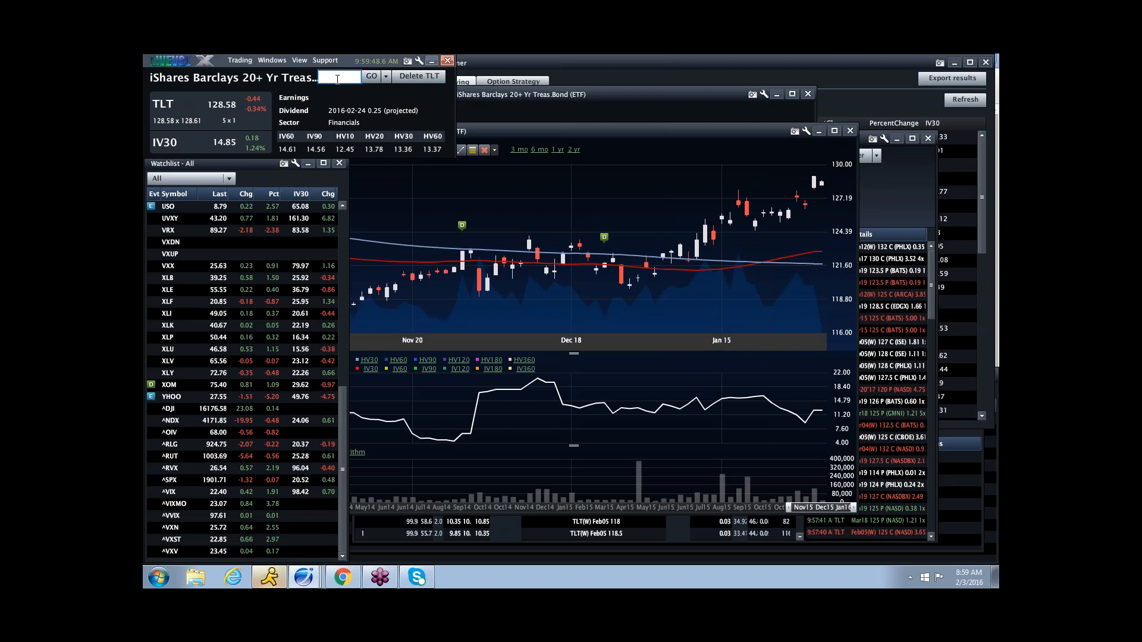
# Step: Switch the quote and charts to GS, Goldman Sachs Group, from the matching symbols
pyautogui.write('gs')
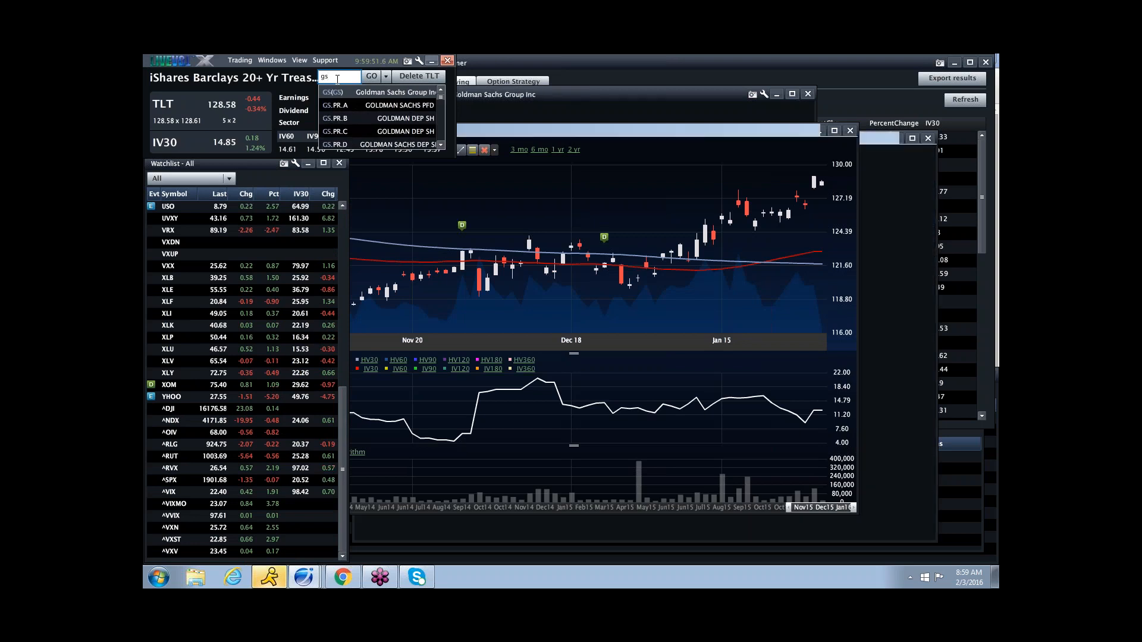
pyautogui.click(396, 92)
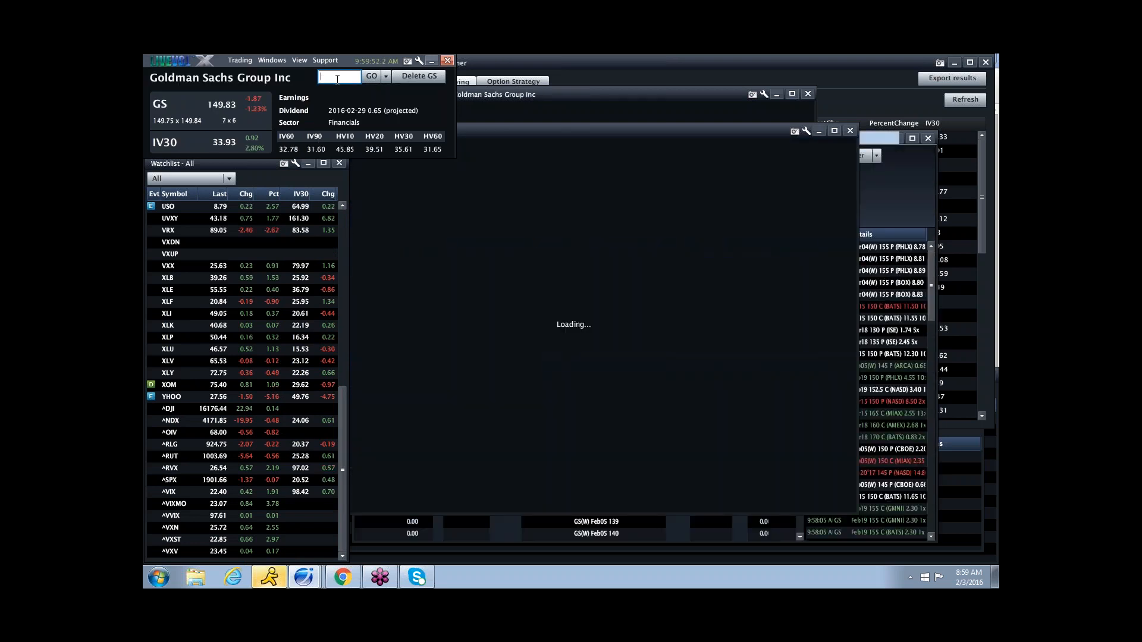